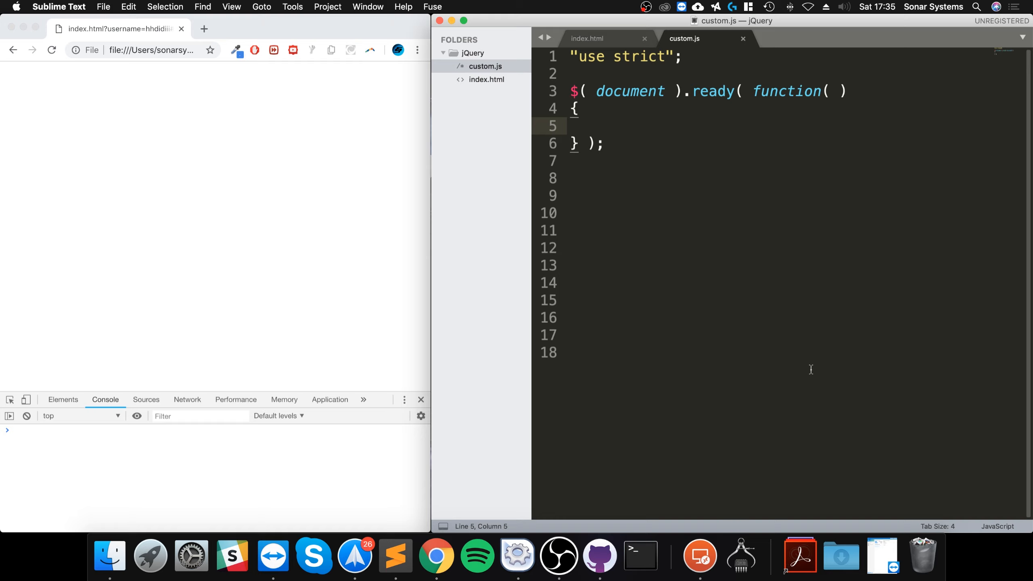
Declare var epicArray = [34, 27, "Batman", "Pizza"]; with blank lines below it.
text(var)
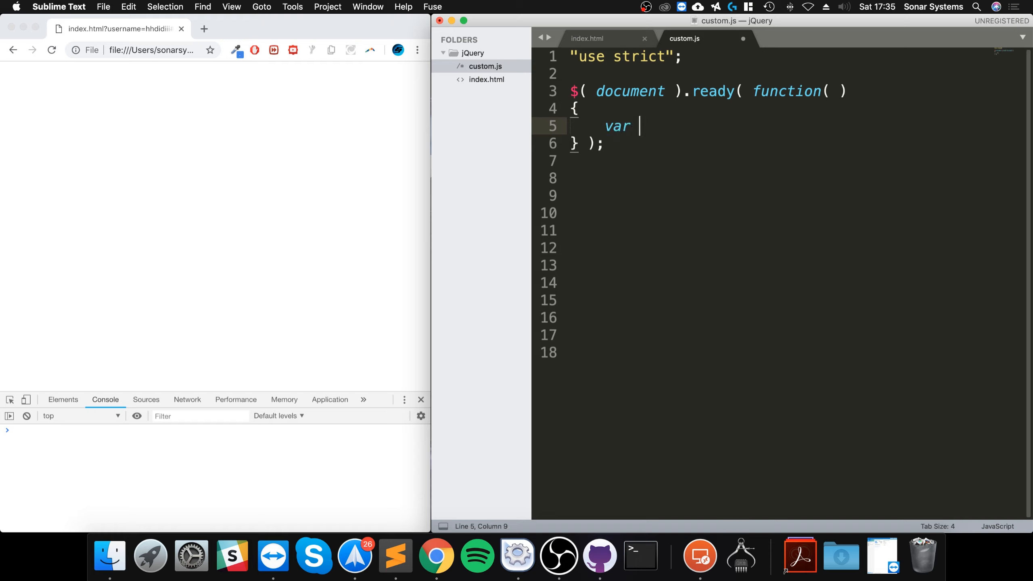
text(arr)
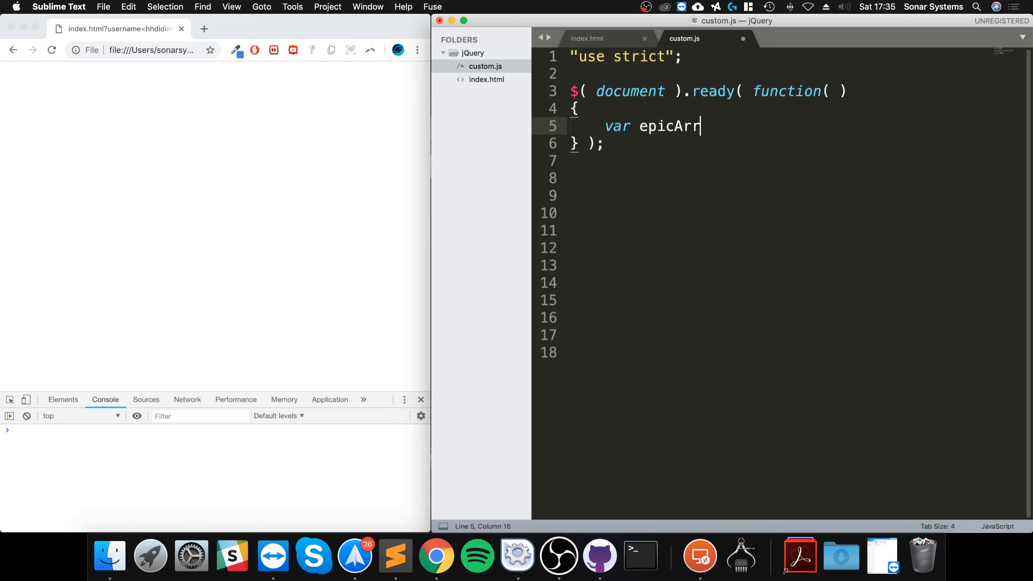
text(ay =)
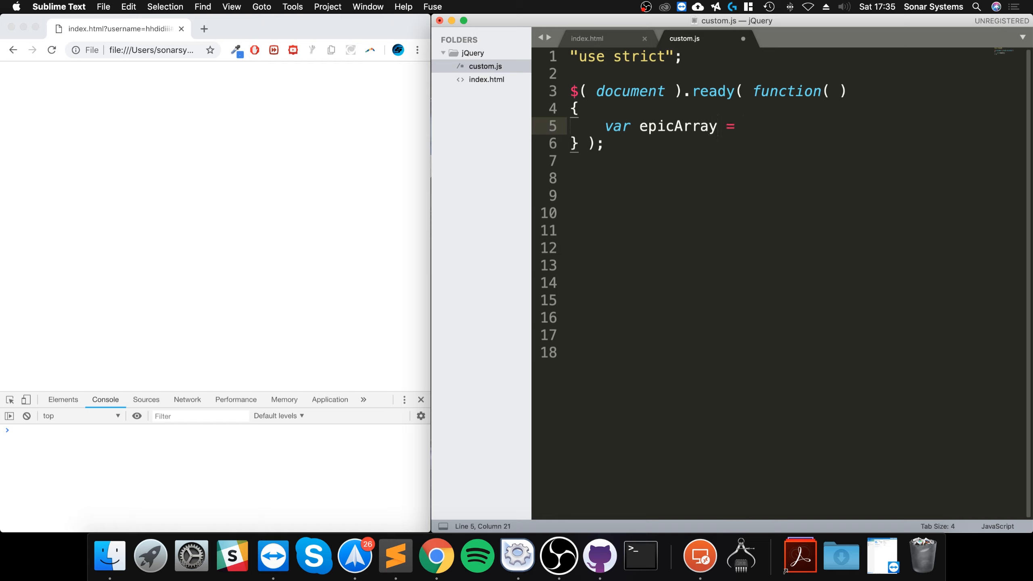
text([];)
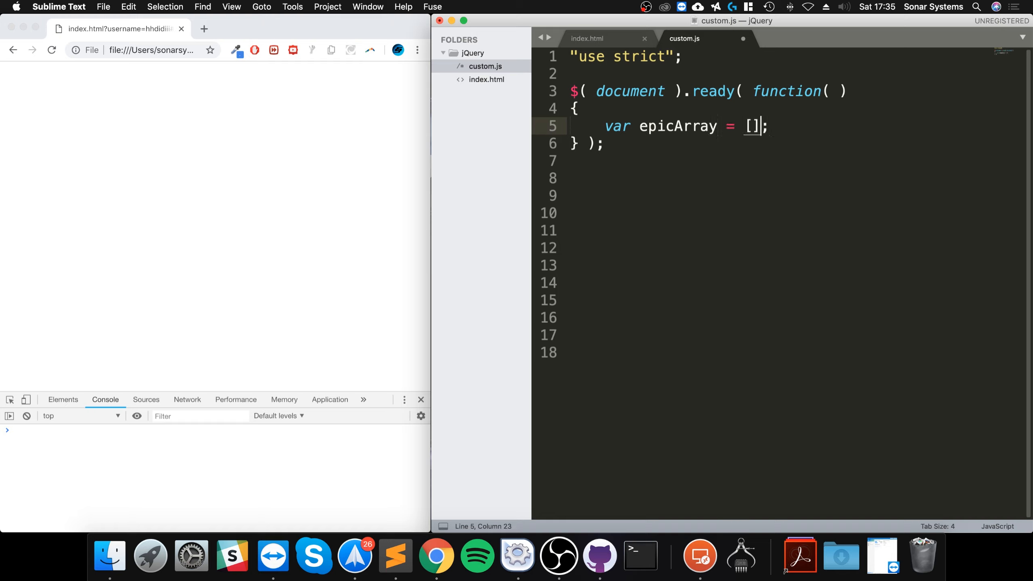
key(Left)
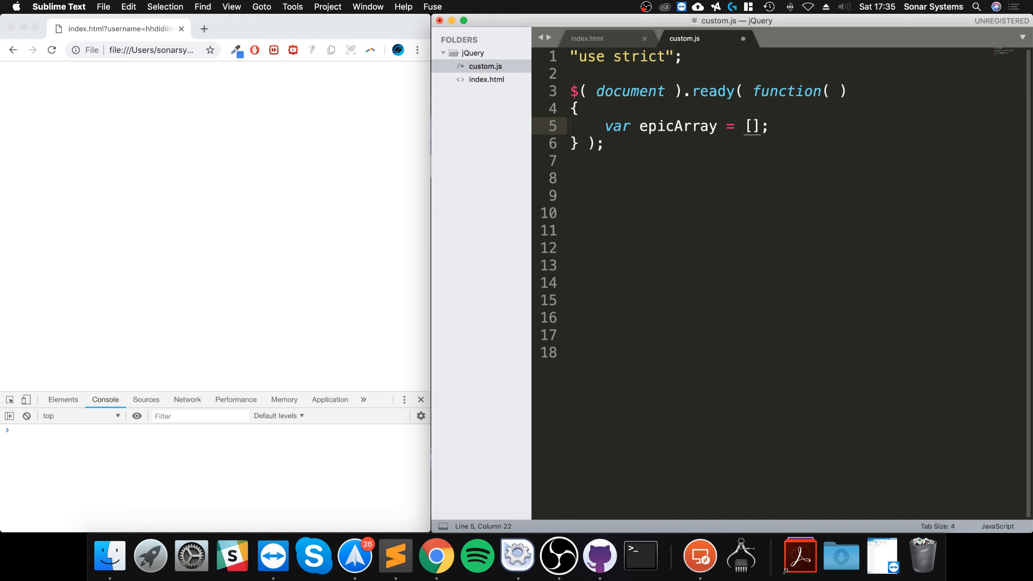
text(34,)
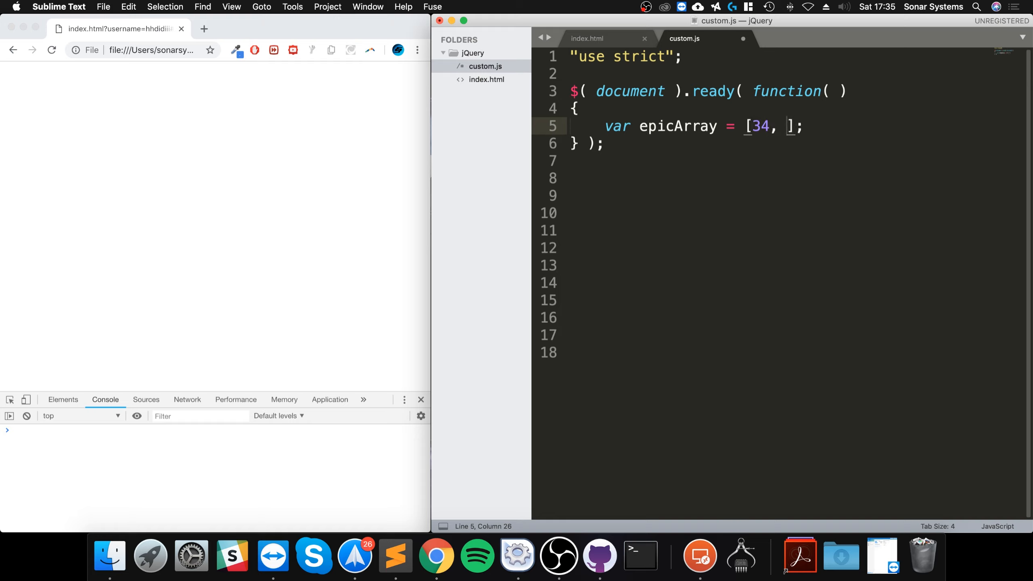
text(2)
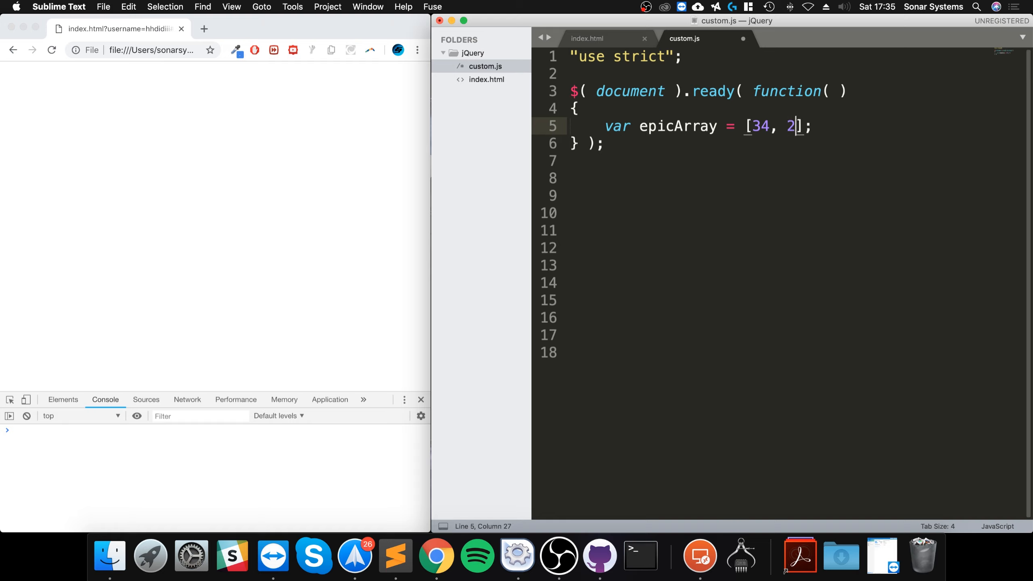
text(7, "")
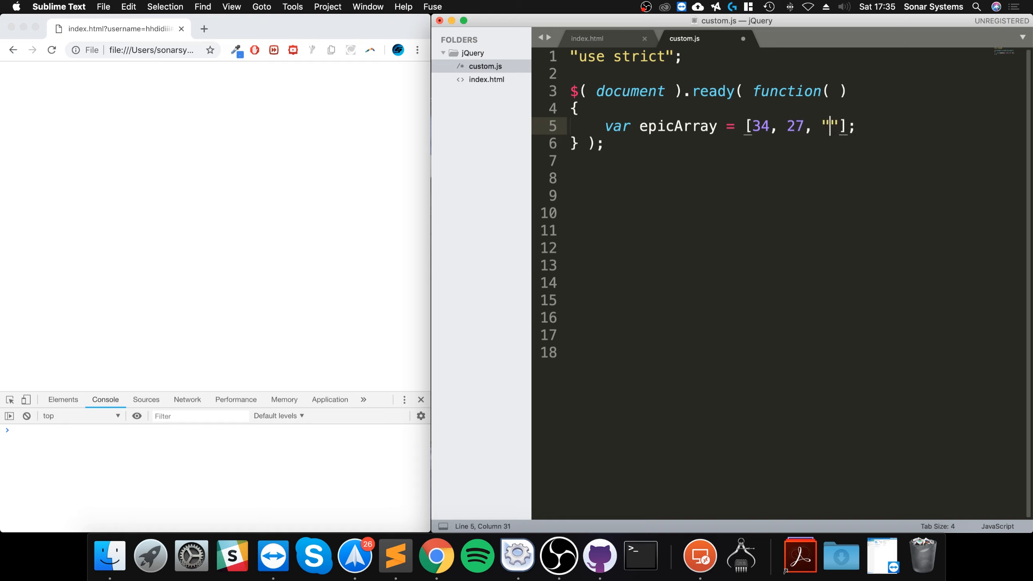
text(Batman", "Pizz)
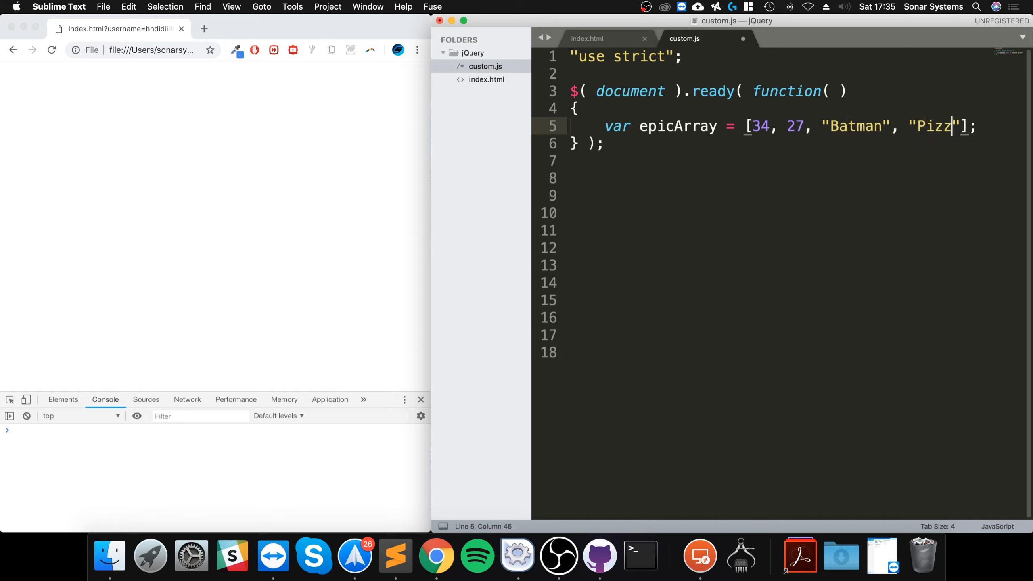
text(a)
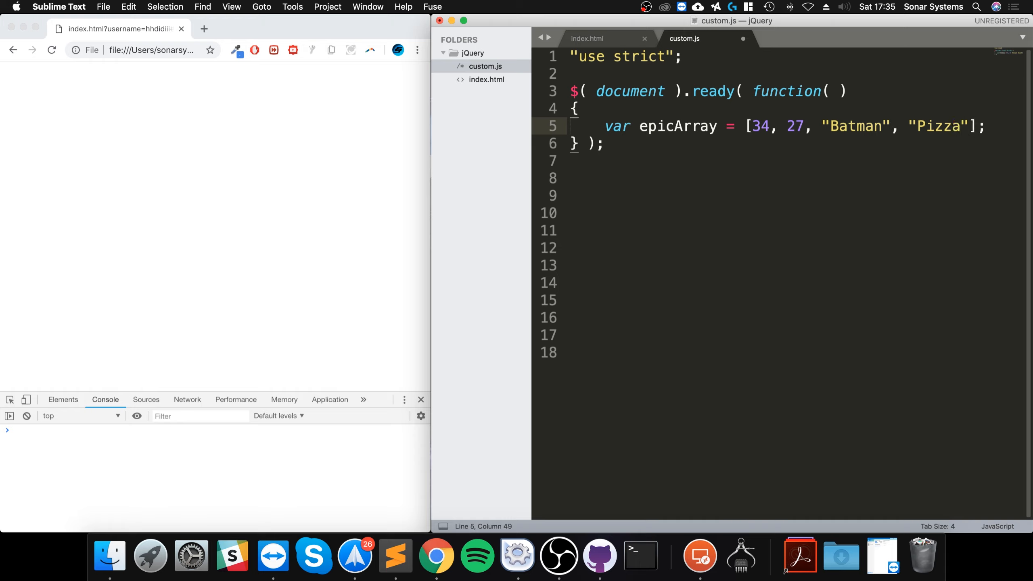
key(Enter)
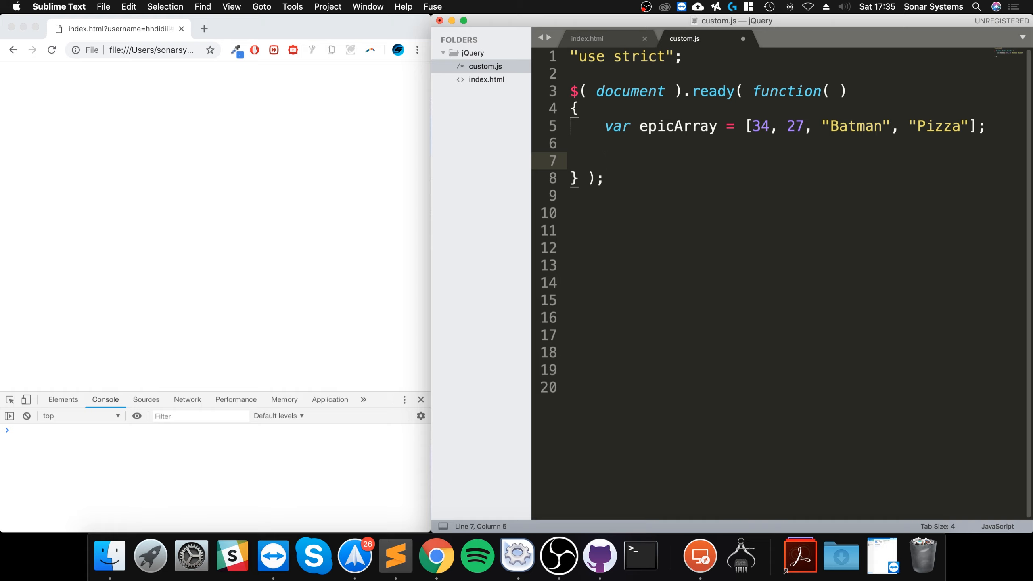
Write $.inArray( 34, epicArray ) on line 7 and prefix it with console.log.
text($.)
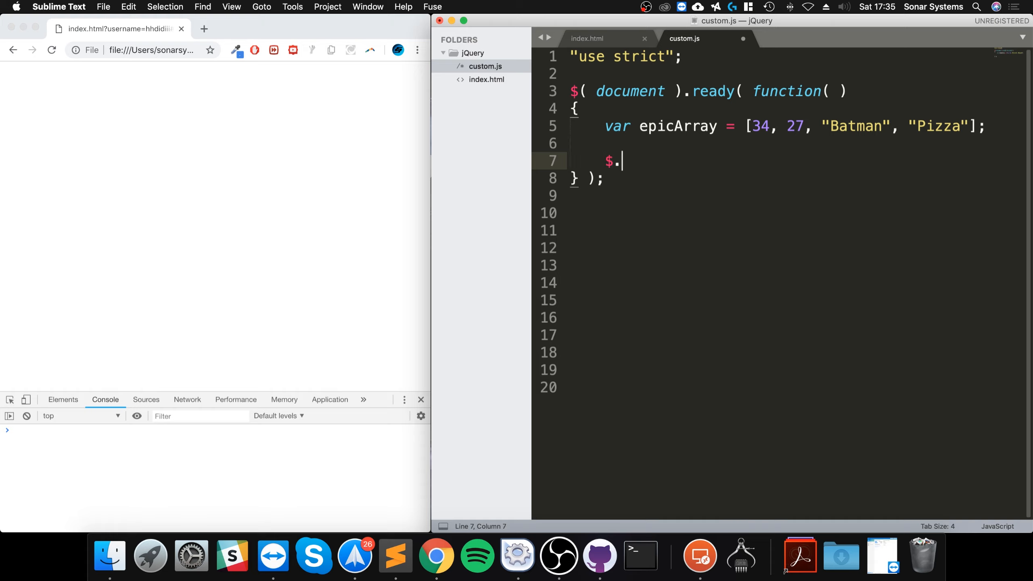
text(inA)
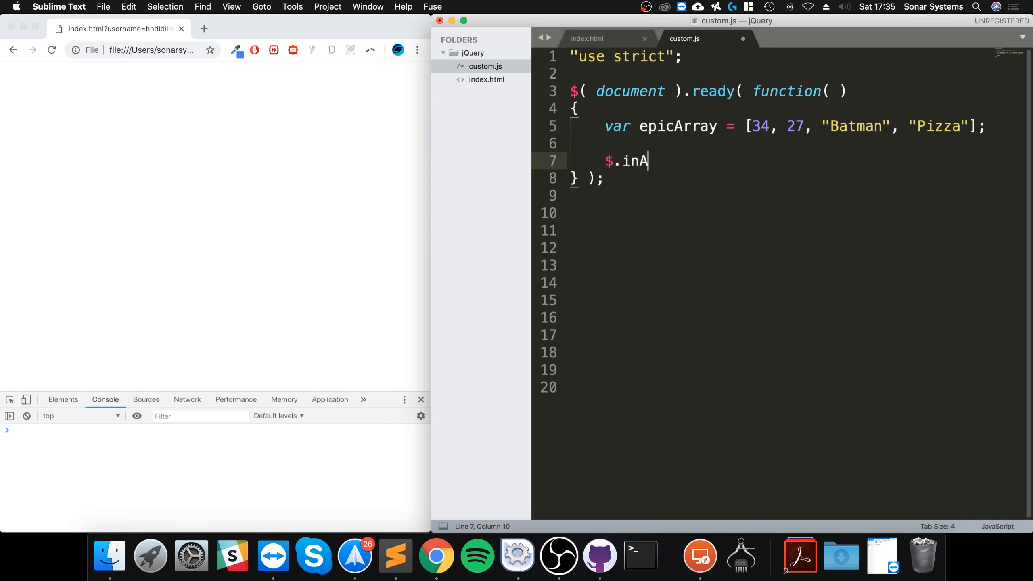
text(rray)
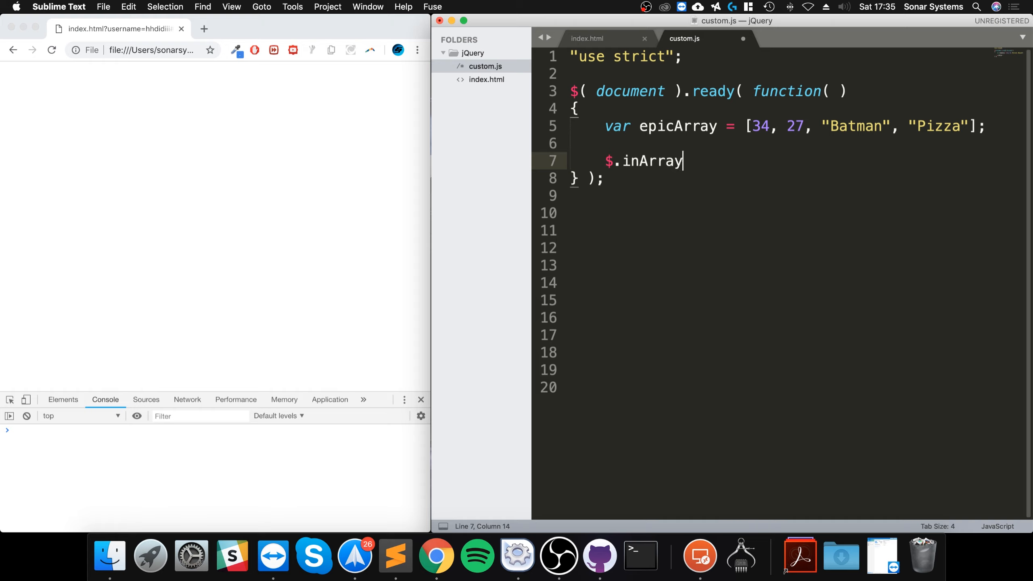
text(();)
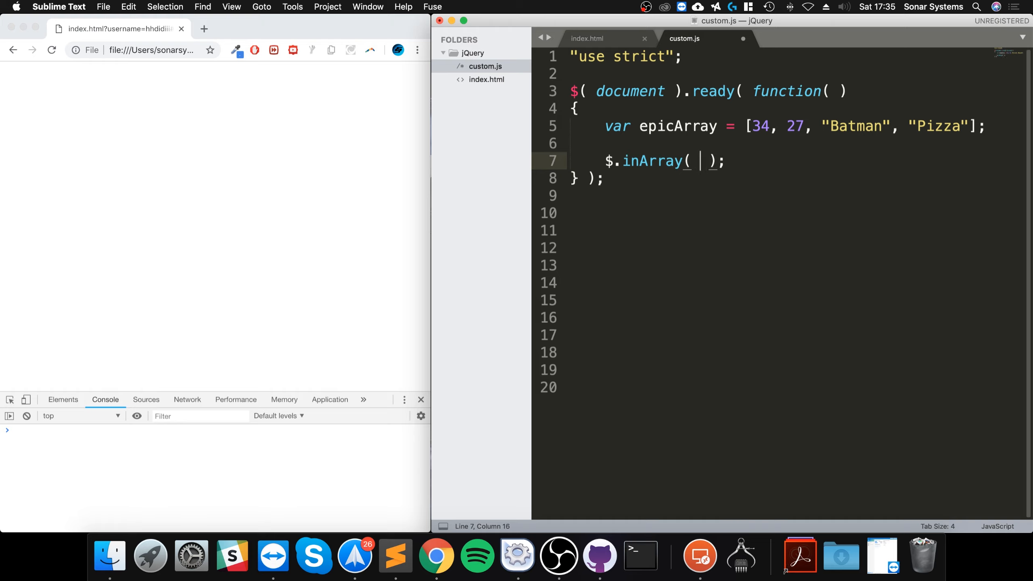
text(")
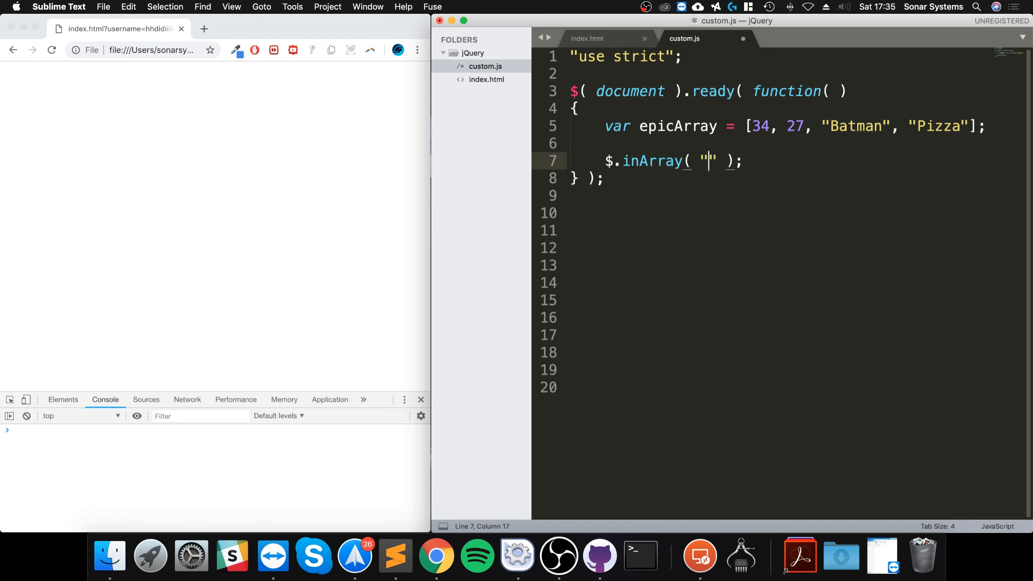
text(34)
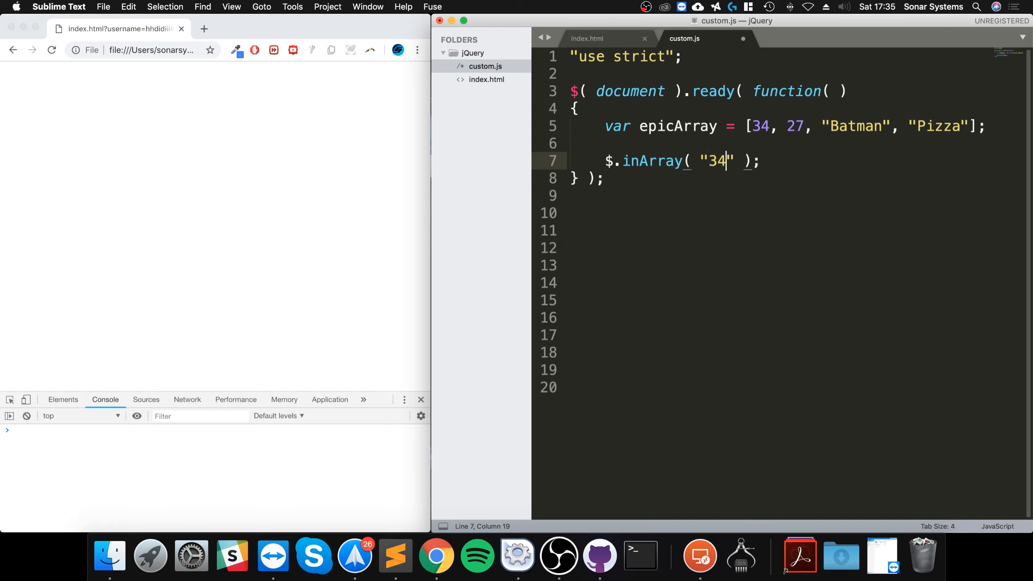
key(Backspace)
text(, )
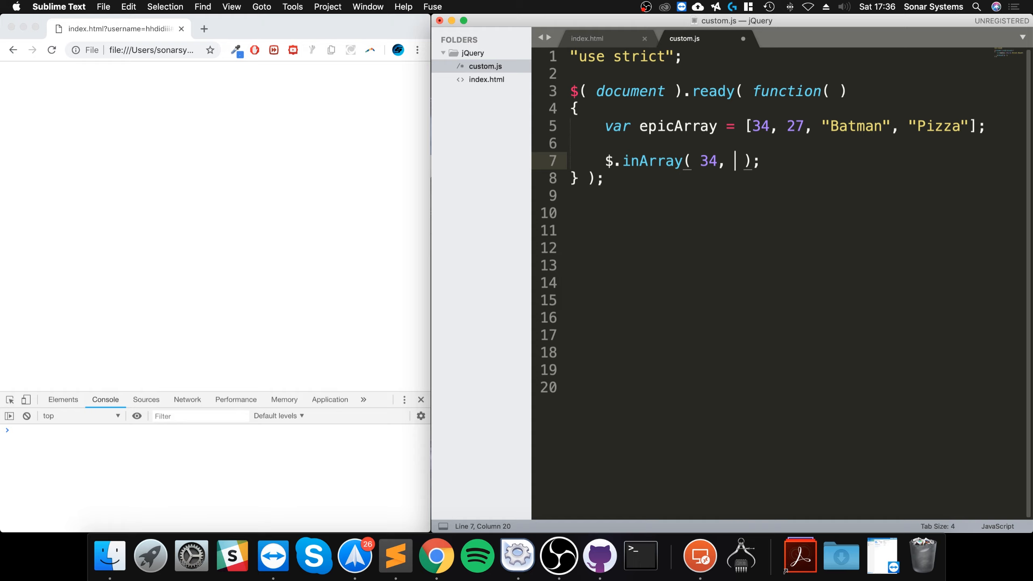
text(epicArray)
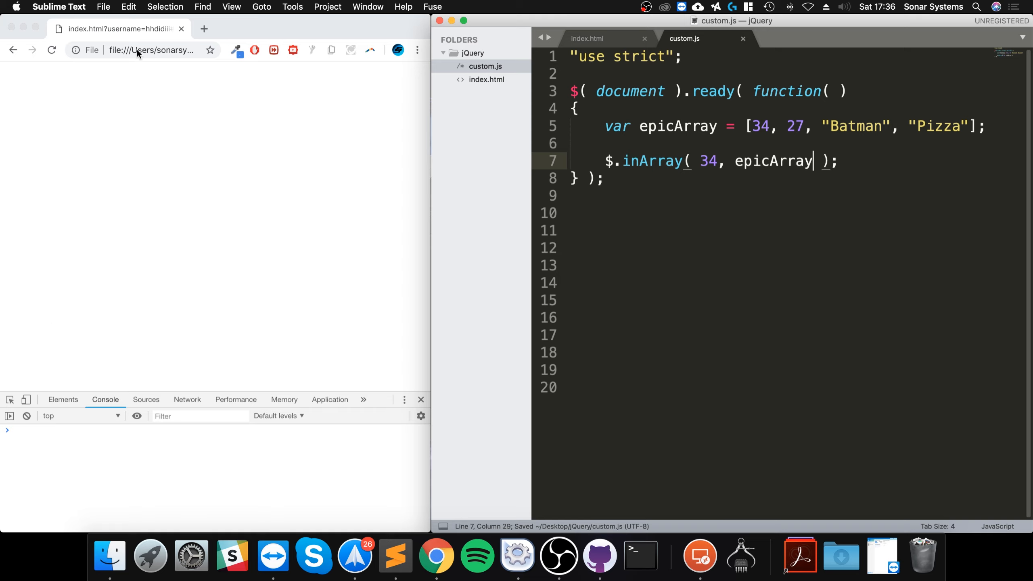
click(215, 198)
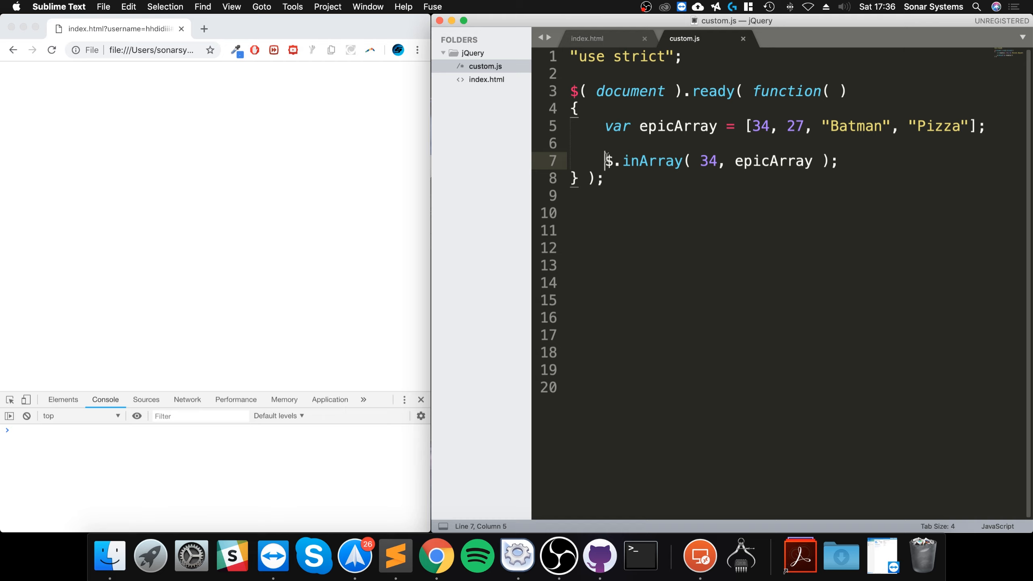
text(console.log()
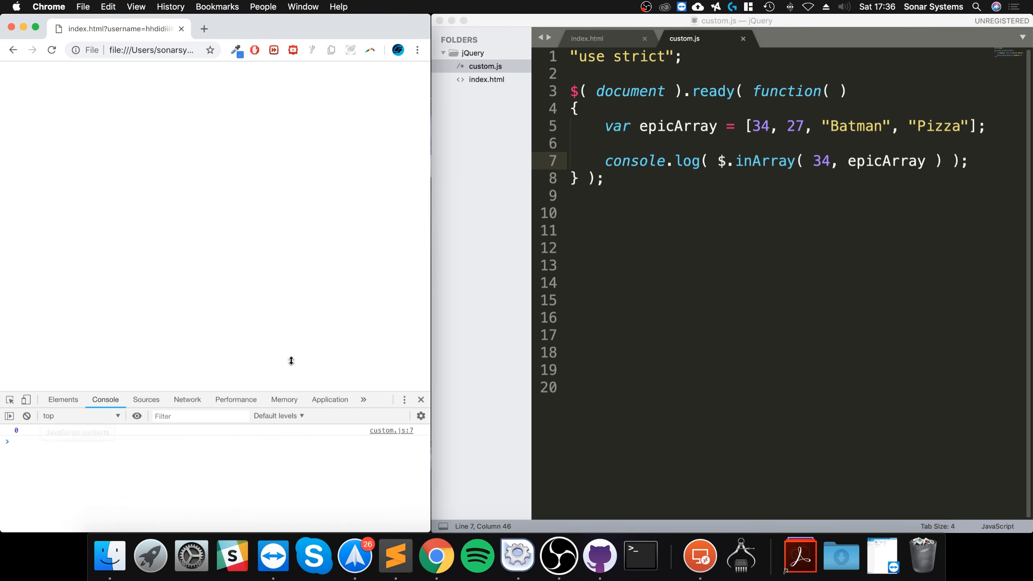
Return to custom.js in Sublime Text after the console shows 0.
click(756, 126)
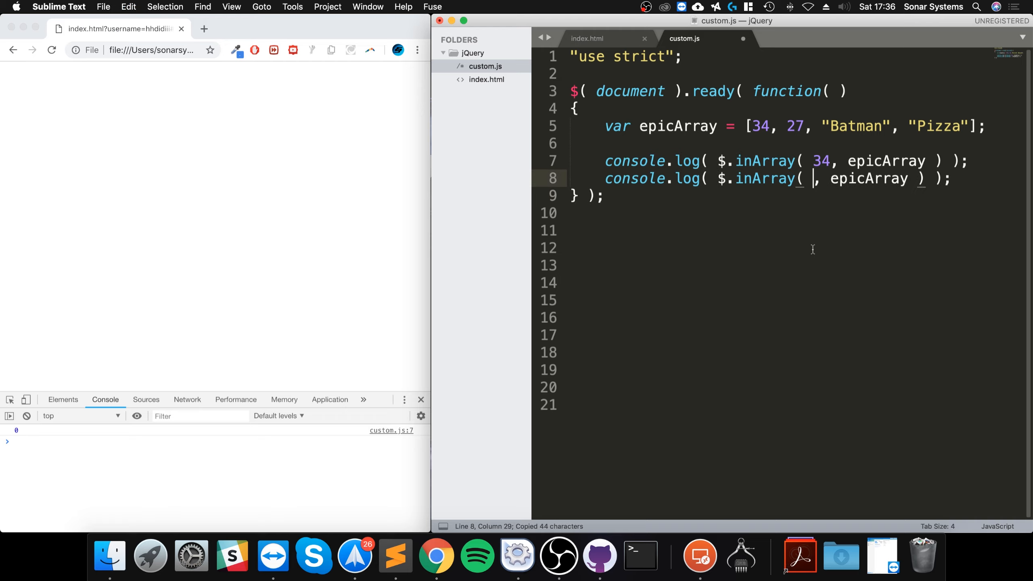
Make the duplicated log line search for "Batman" instead of 34.
text("B)
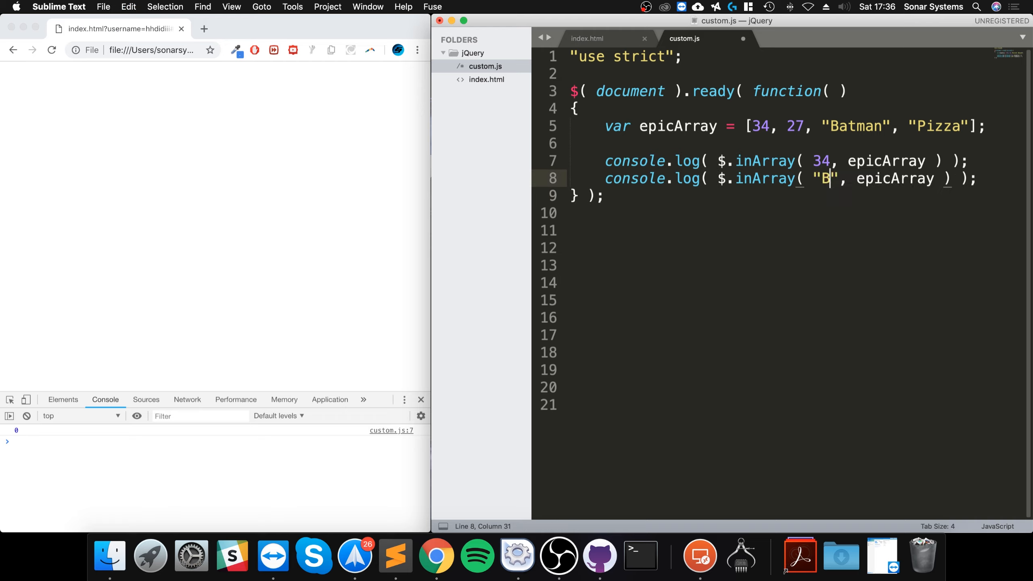
text(atman)
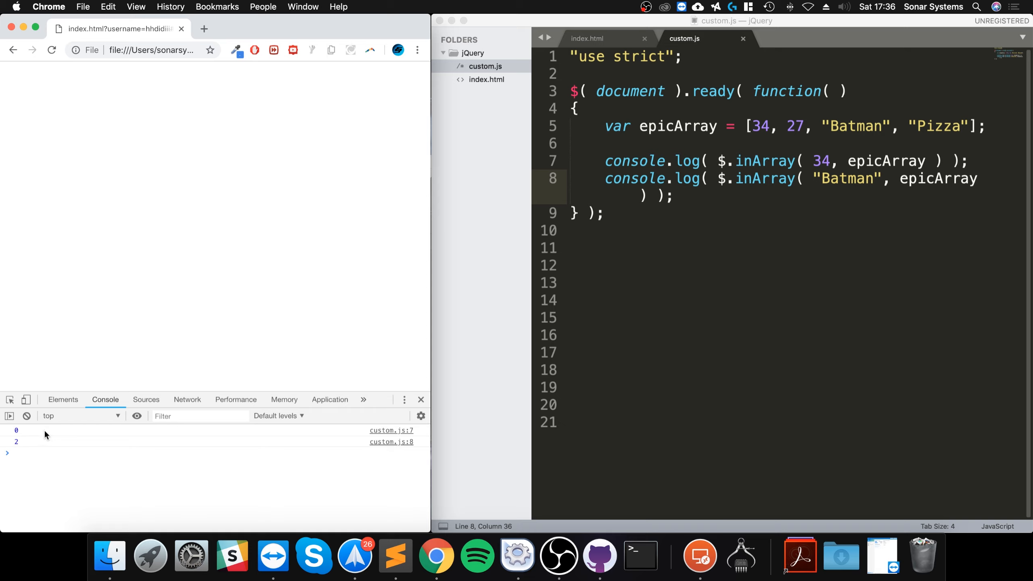
mouse_move(811, 131)
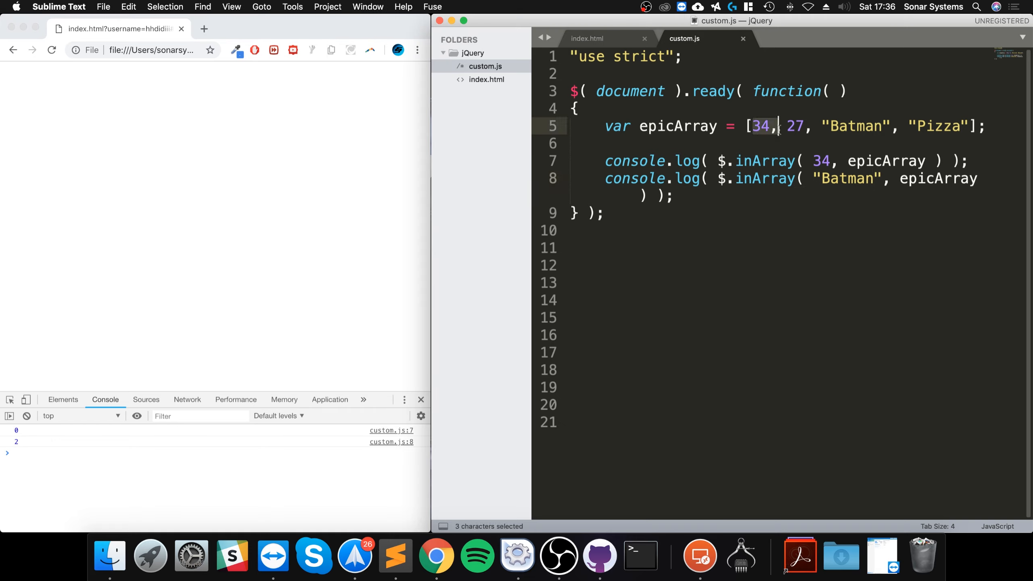
Replace 34 on line 9 with "add" in the third log line.
double_click(821, 161)
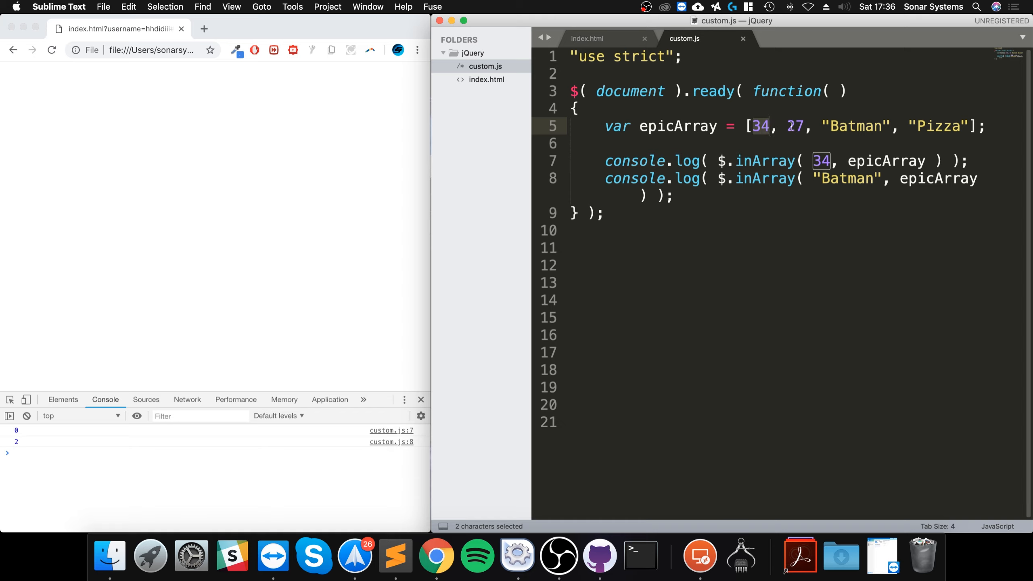
click(724, 192)
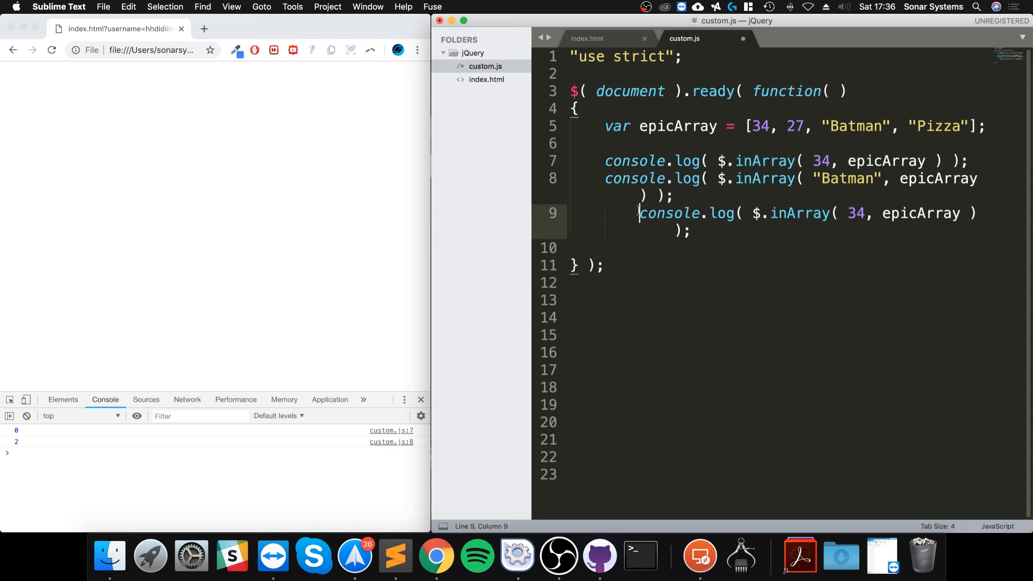
double_click(821, 213)
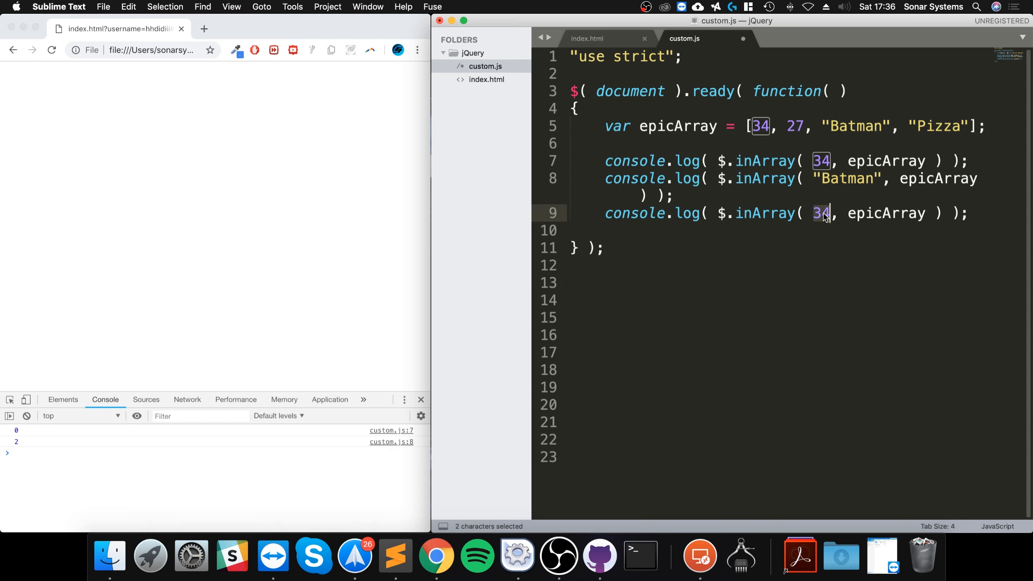
text(")
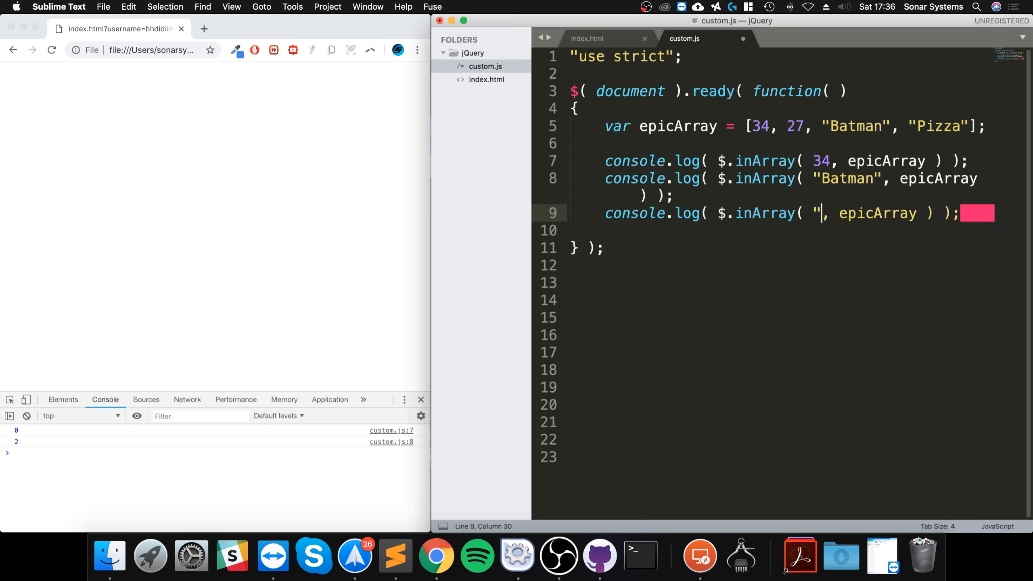
text(add)
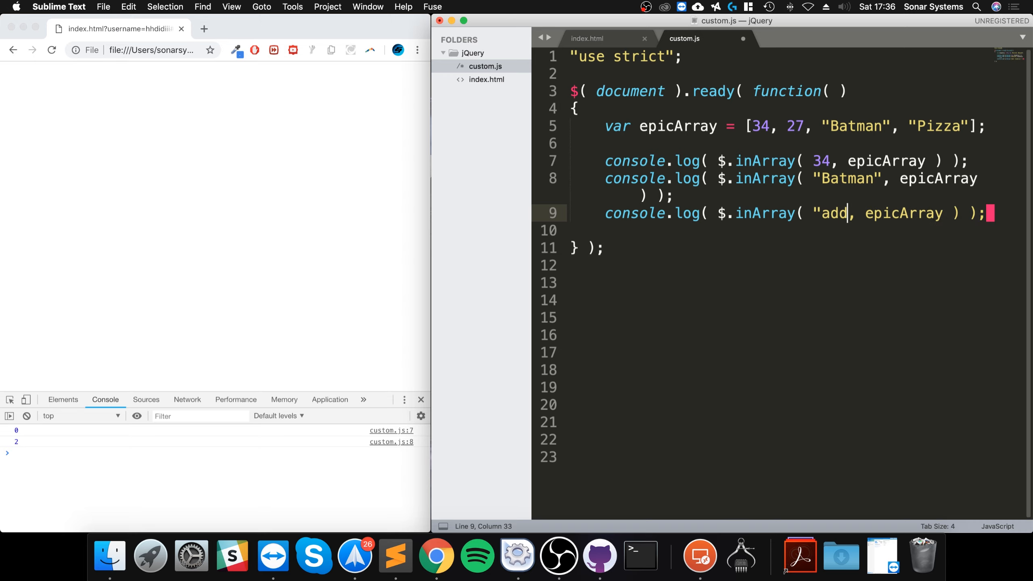
text(")
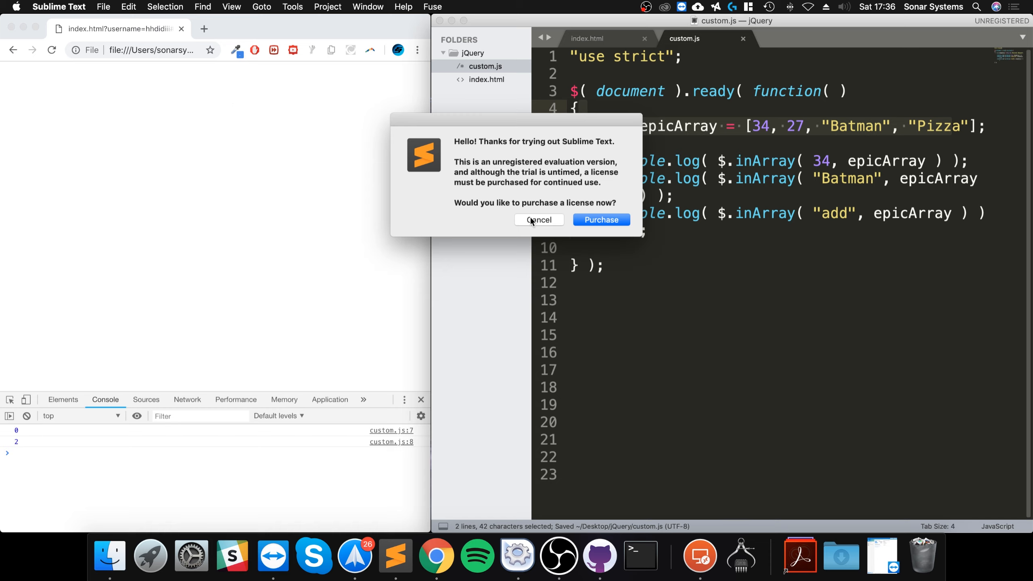
Dismiss the license purchase prompt with Cancel.
click(538, 219)
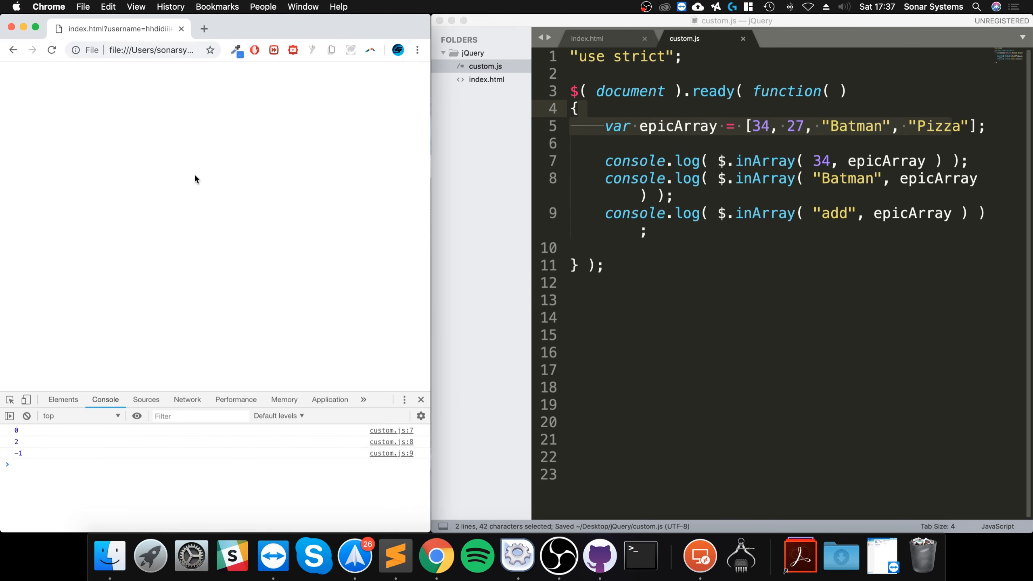
mouse_move(86, 444)
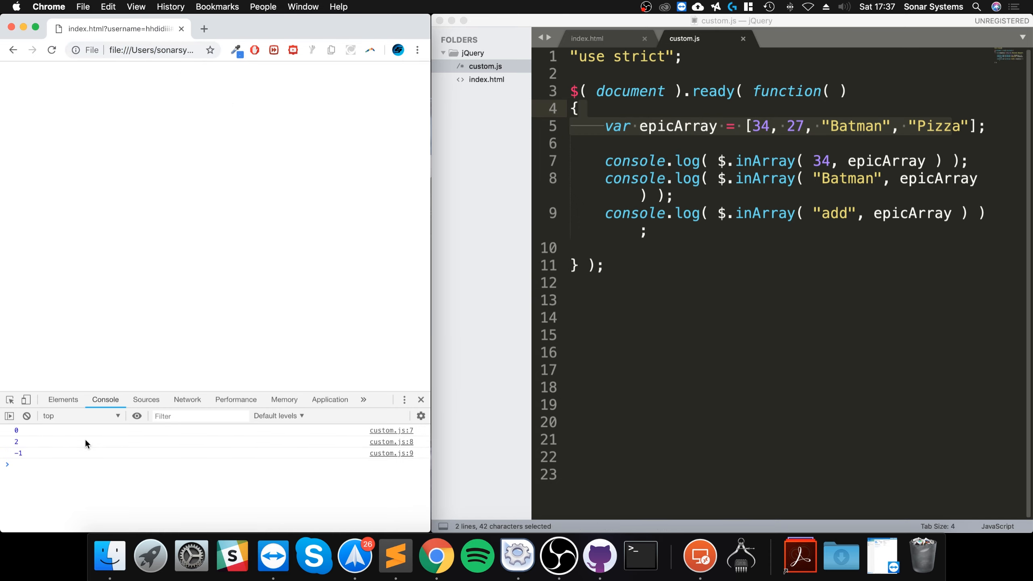
mouse_move(20, 460)
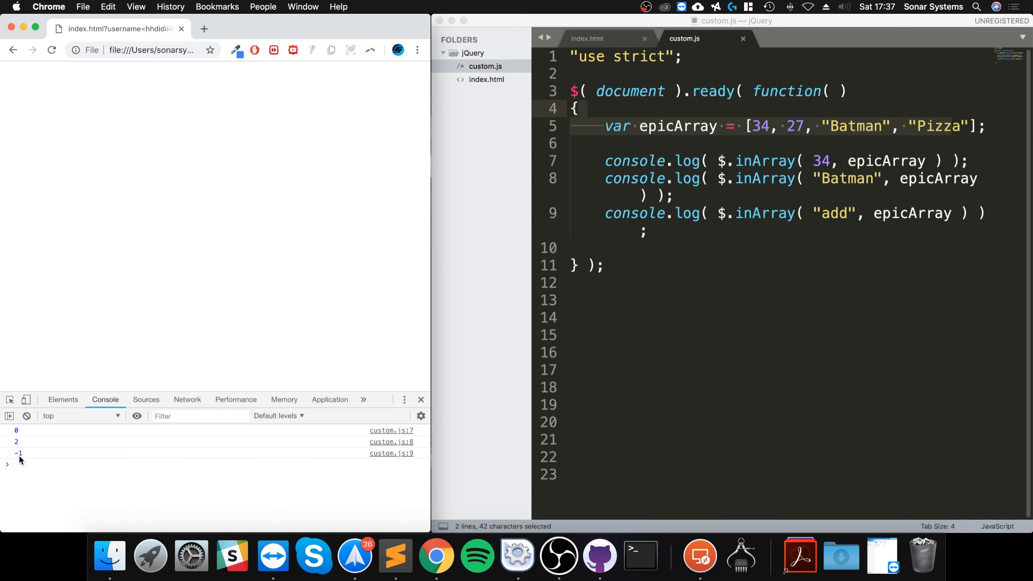
mouse_move(165, 449)
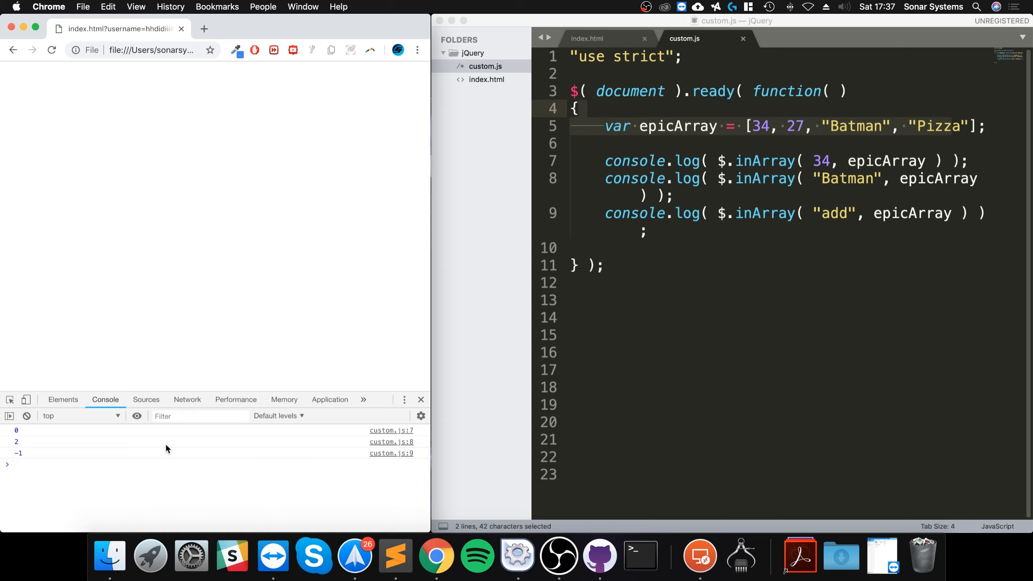
mouse_move(726, 247)
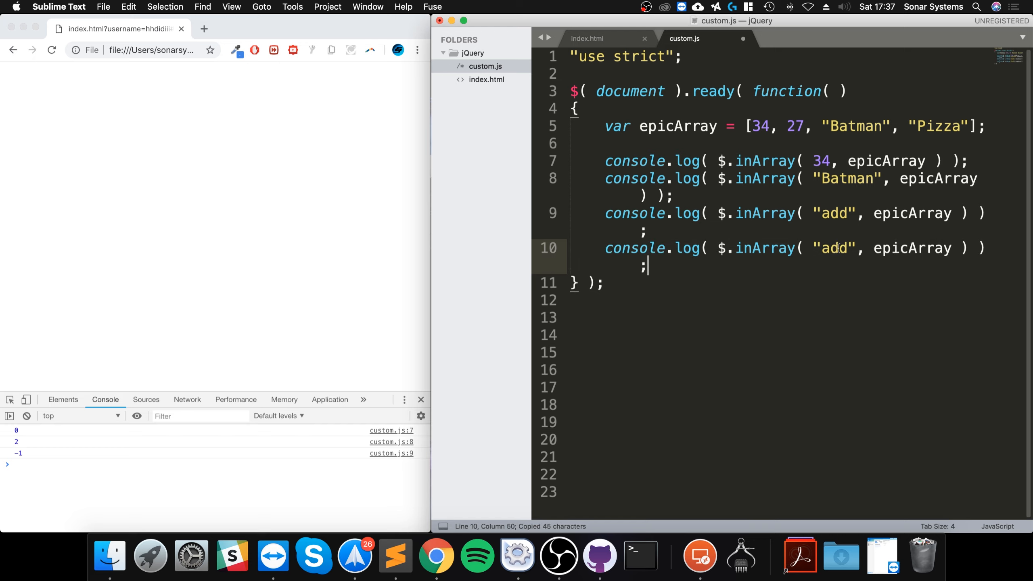
Replace "add" with "Pizza" on line 10.
double_click(834, 248)
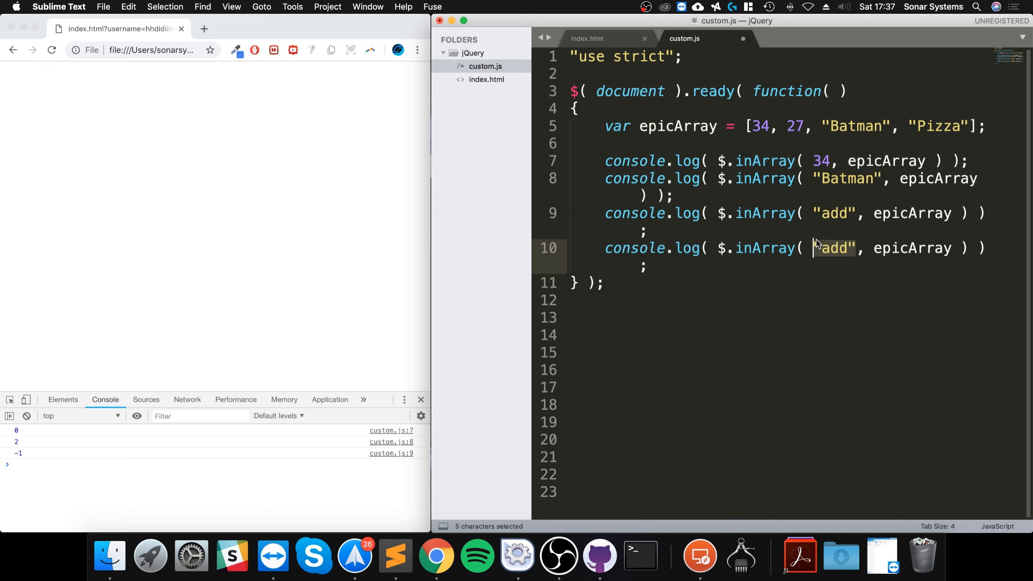
mouse_move(799, 250)
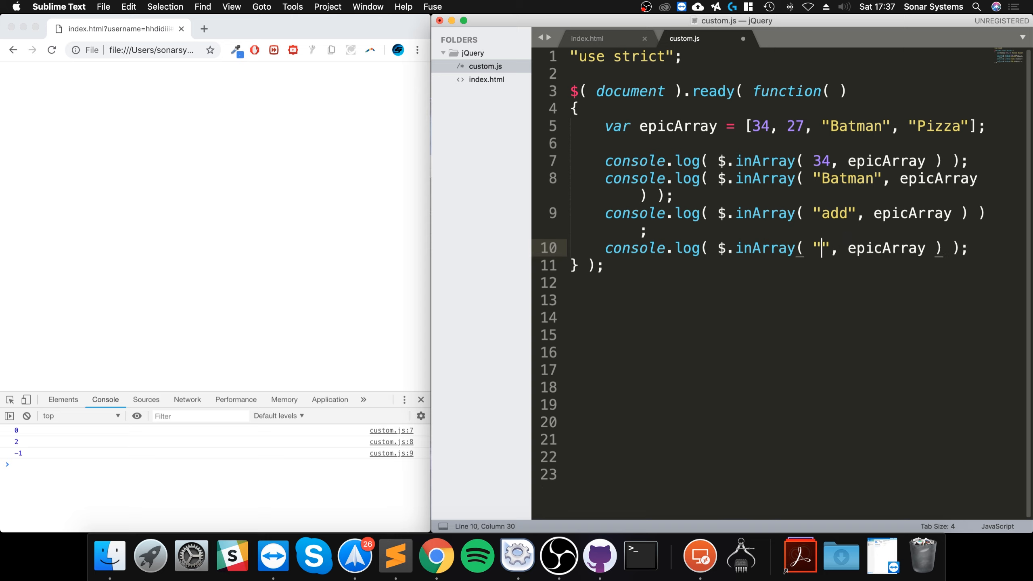
text(Pizza)
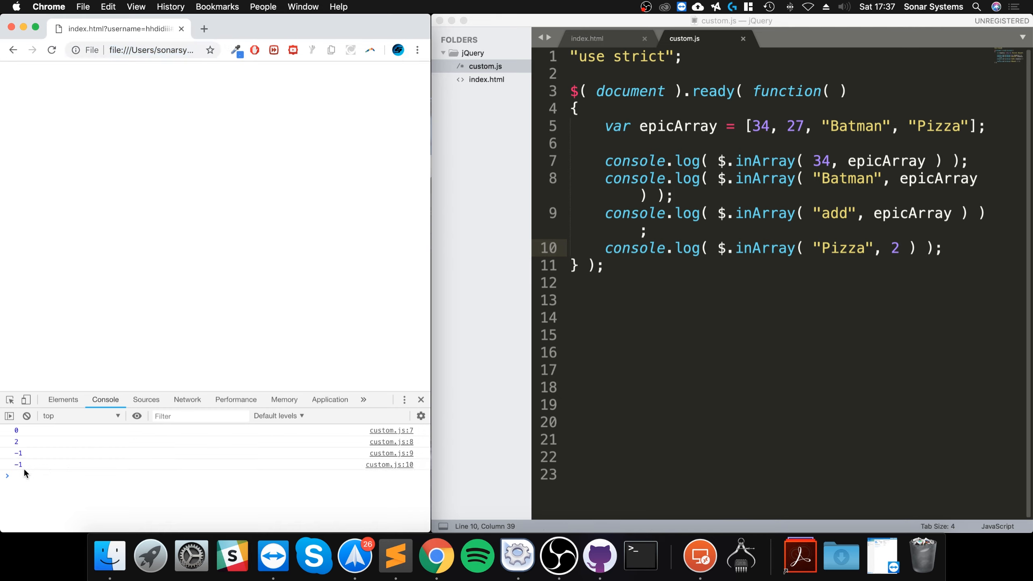
mouse_move(849, 189)
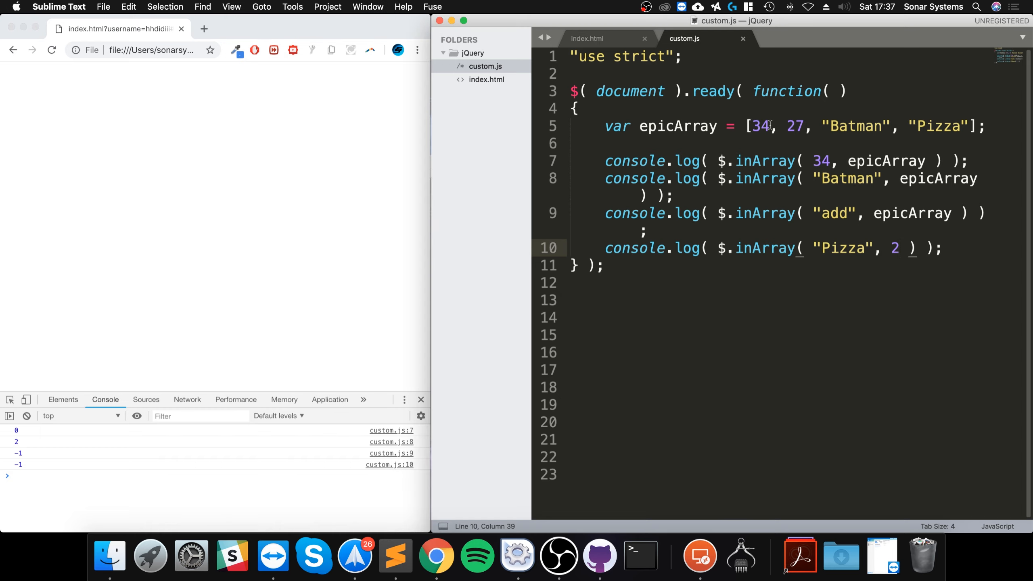
Point out the epicArray positions, then delete line 10's number argument.
click(786, 126)
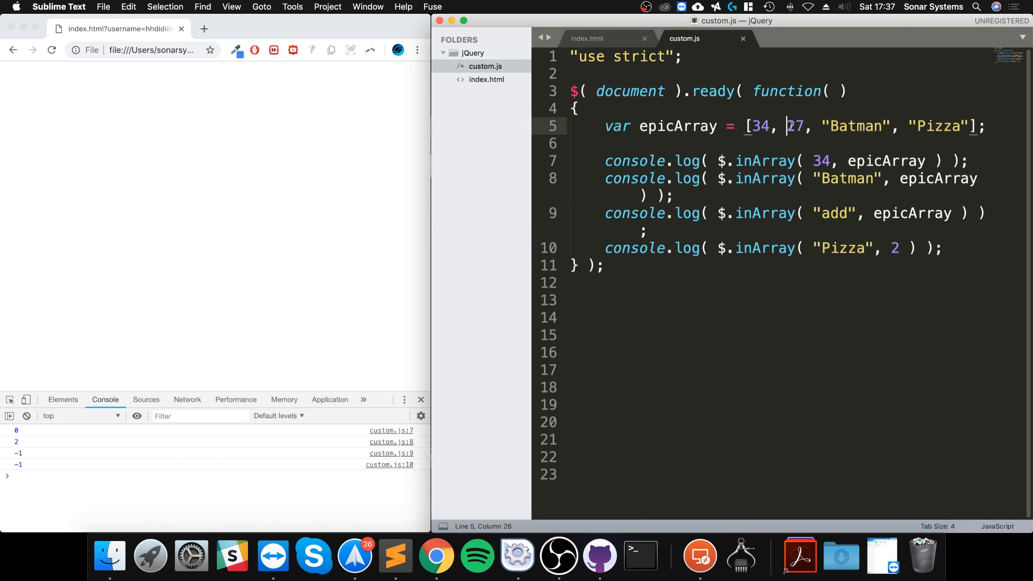
click(911, 248)
text(3)
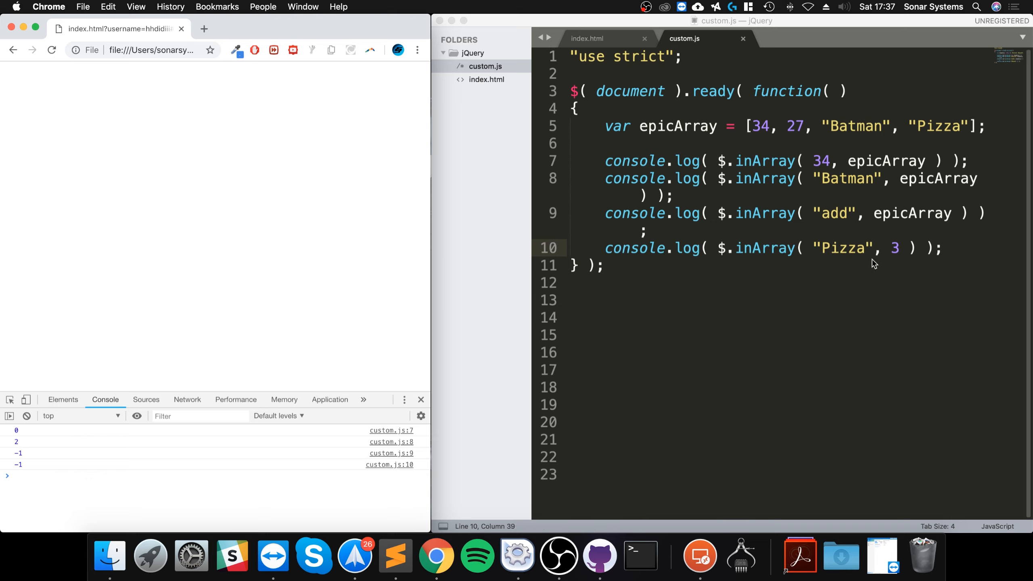
key(backspace)
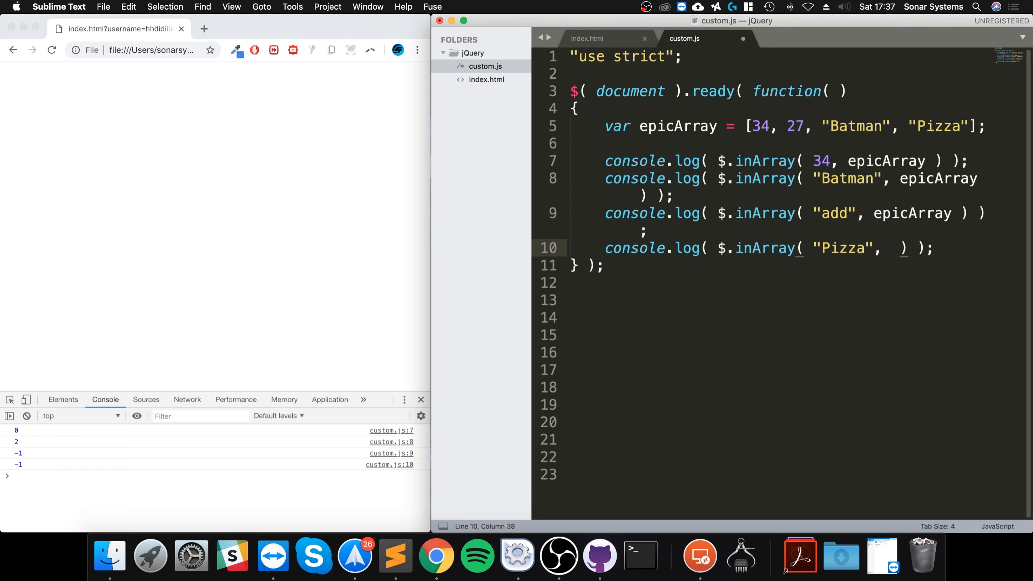
Pass epicArray and start index 2 to the "Pizza" lookup on line 10.
text(epicArray,)
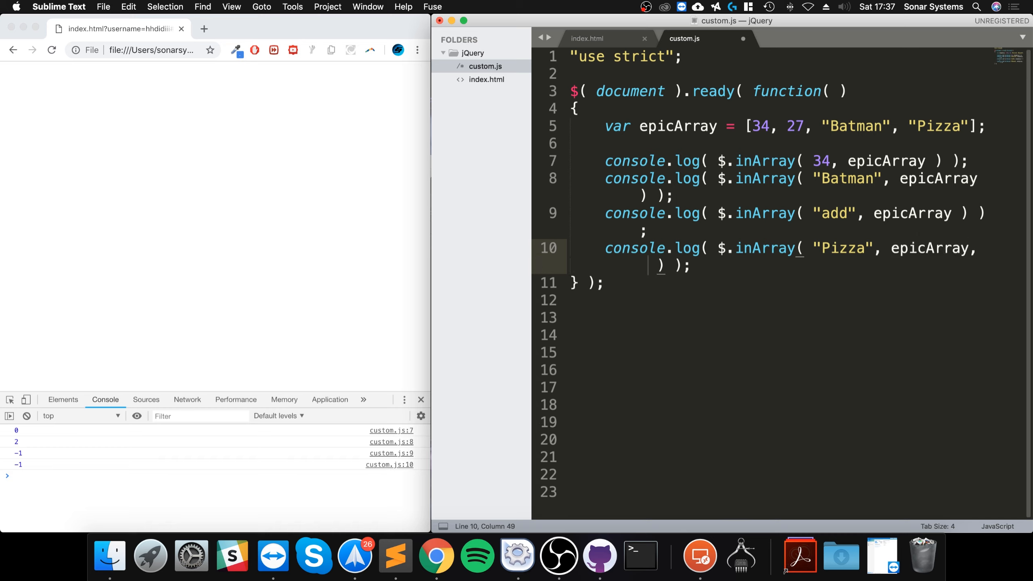
text(2)
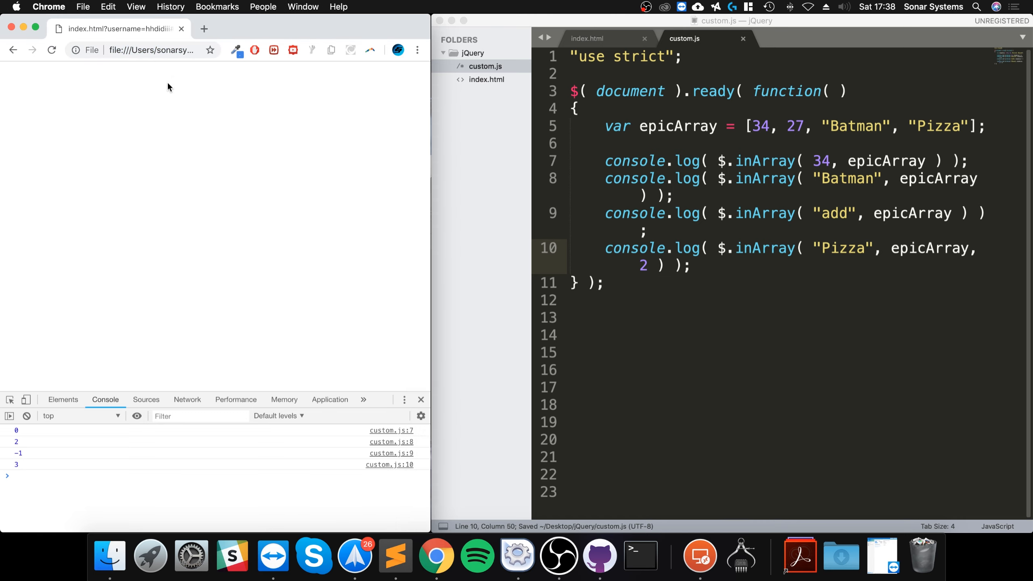
mouse_move(22, 465)
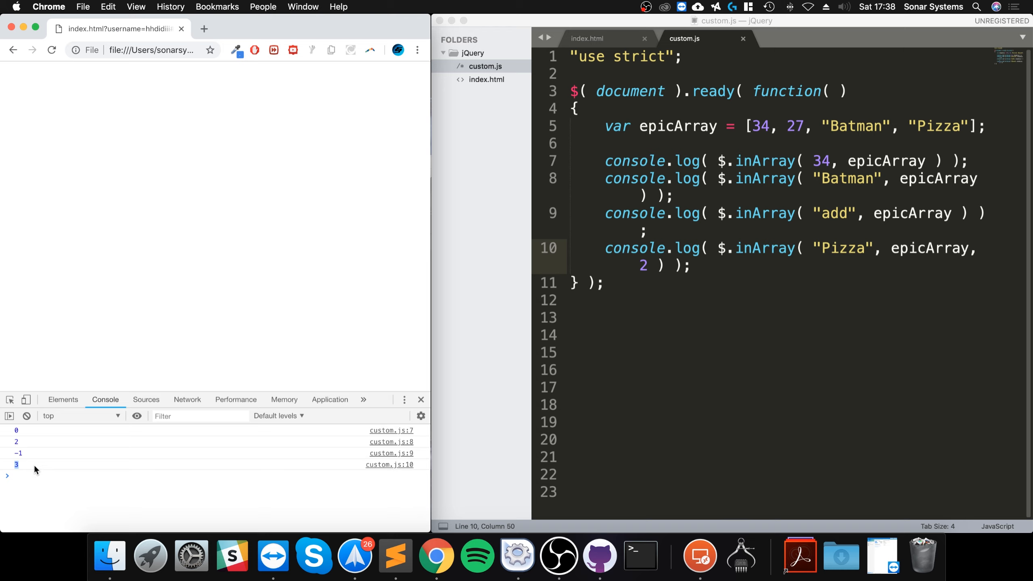
mouse_move(869, 162)
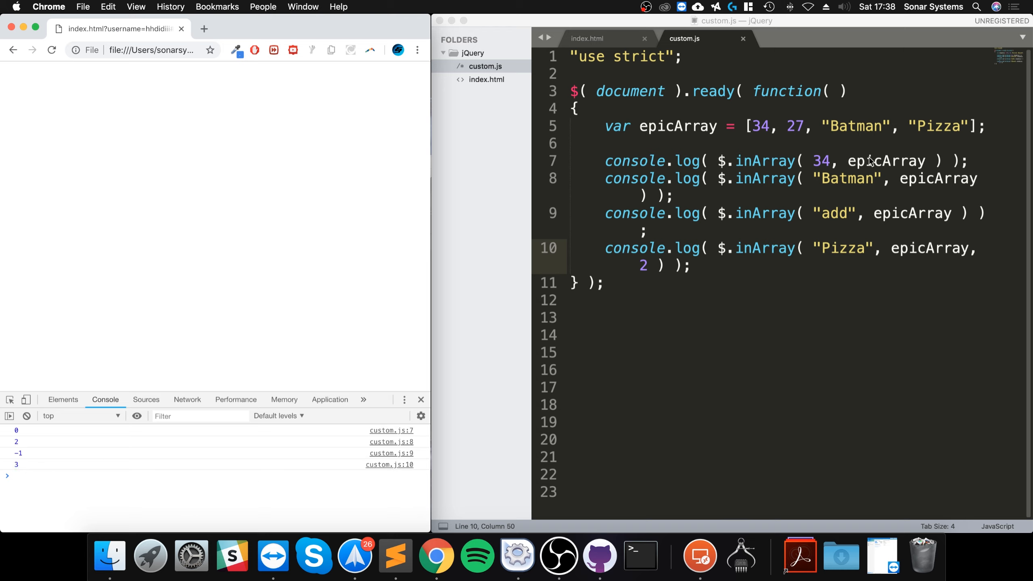
click(725, 248)
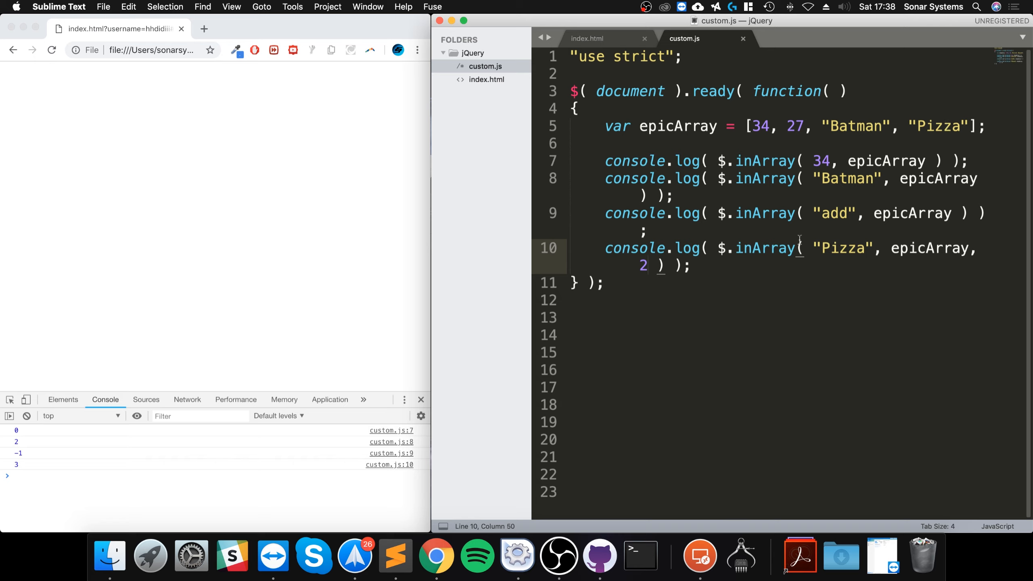
click(805, 249)
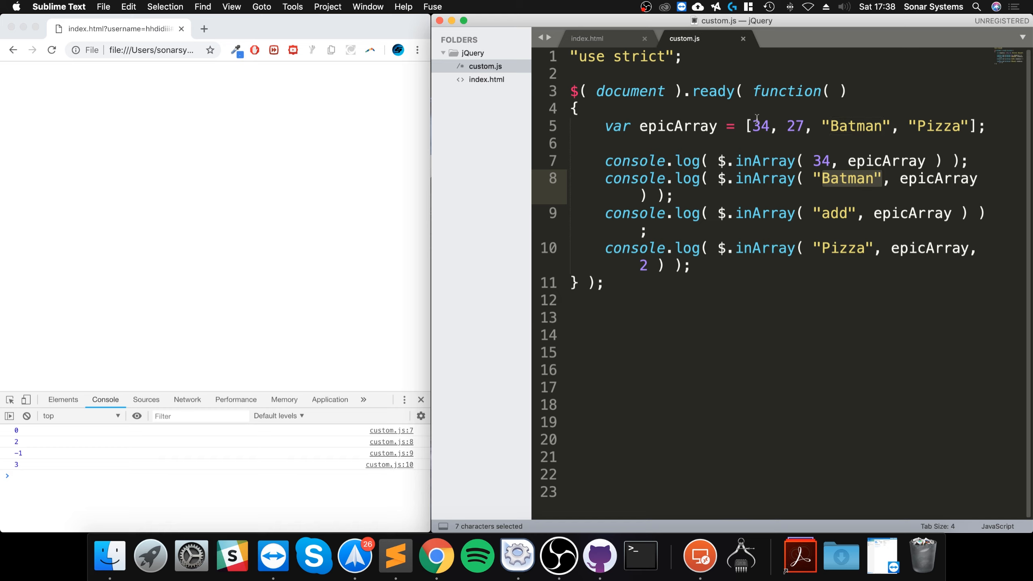
click(813, 160)
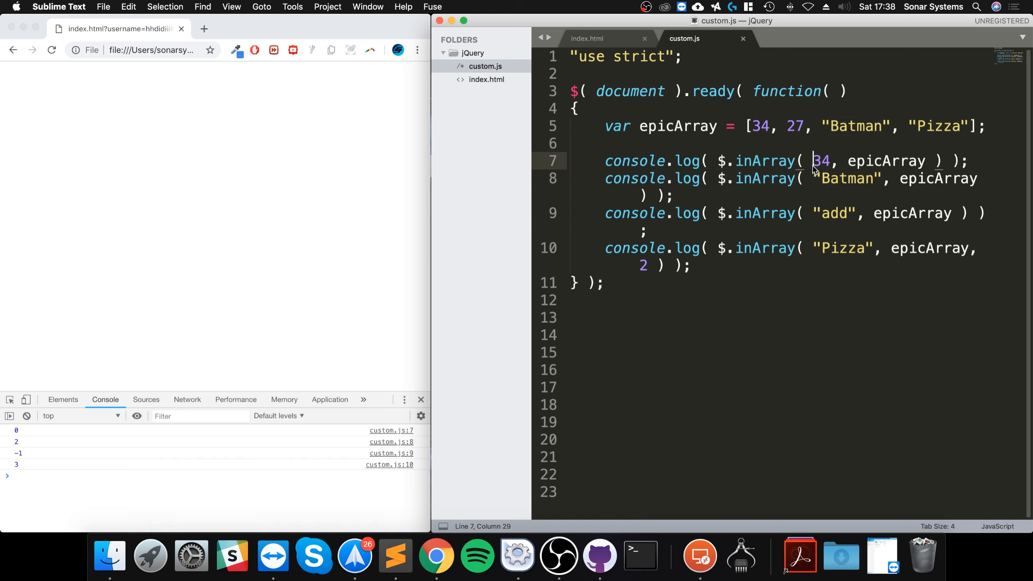
text("34 ")
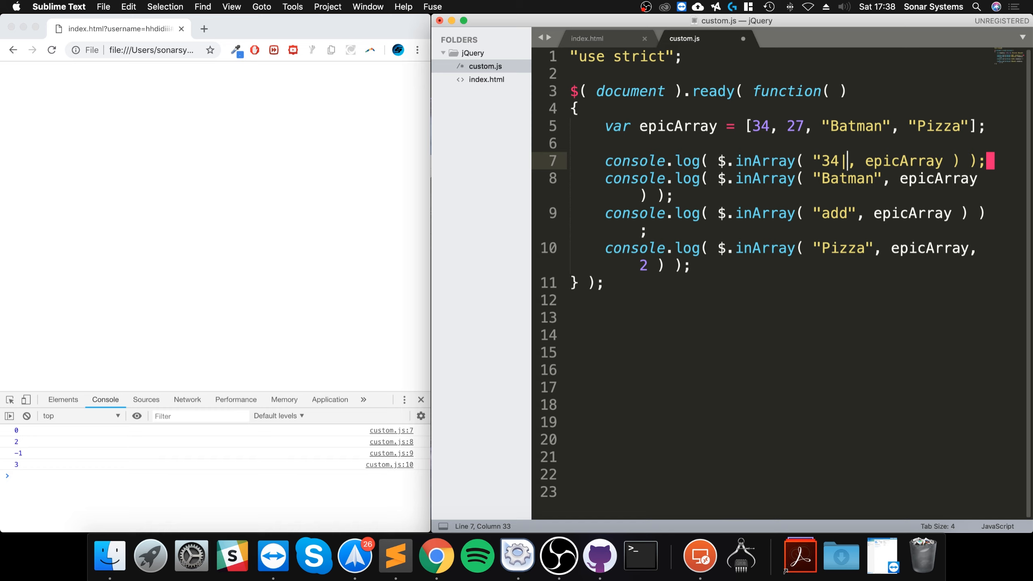
key(backspace)
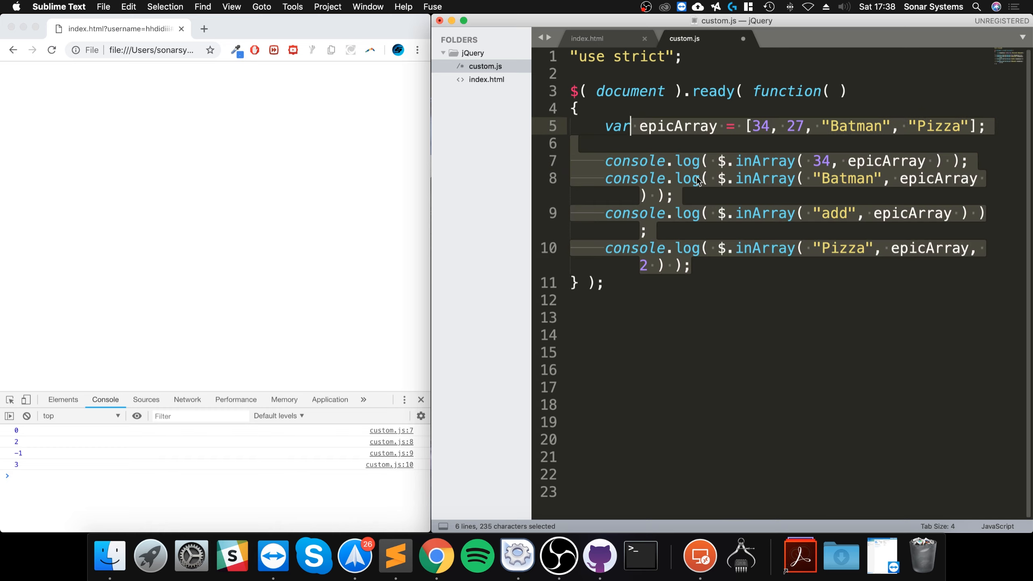
click(690, 249)
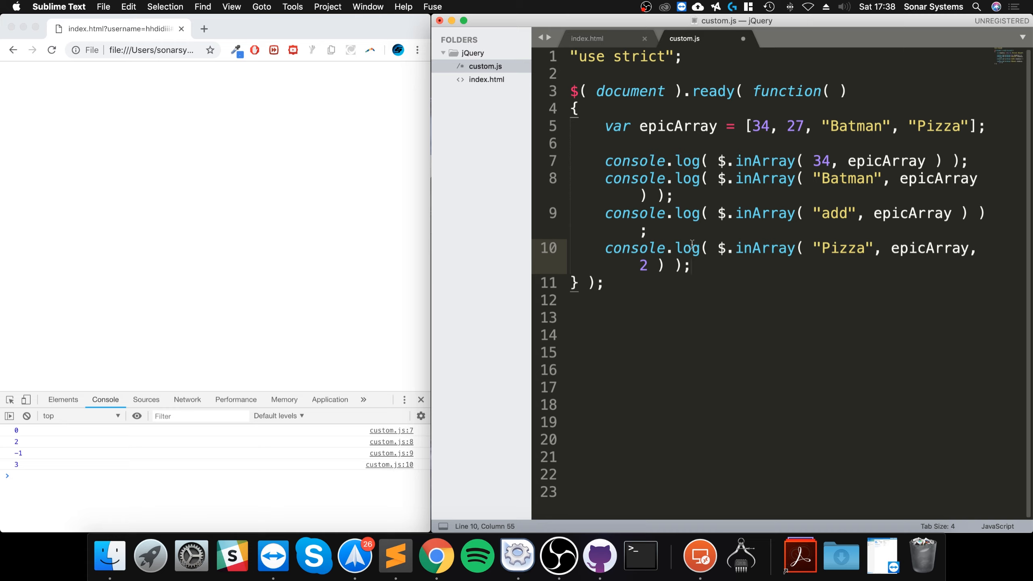
mouse_move(689, 234)
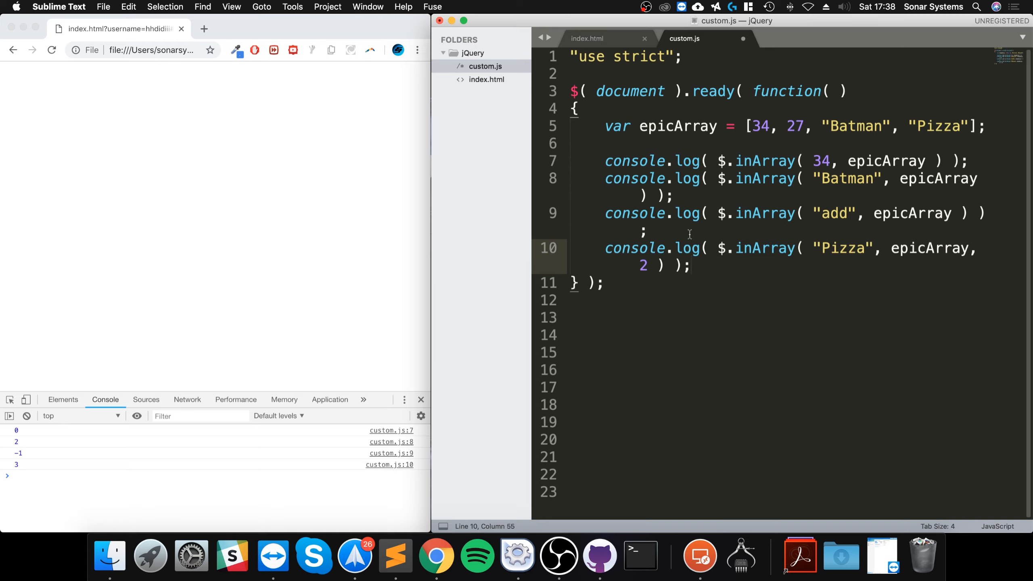